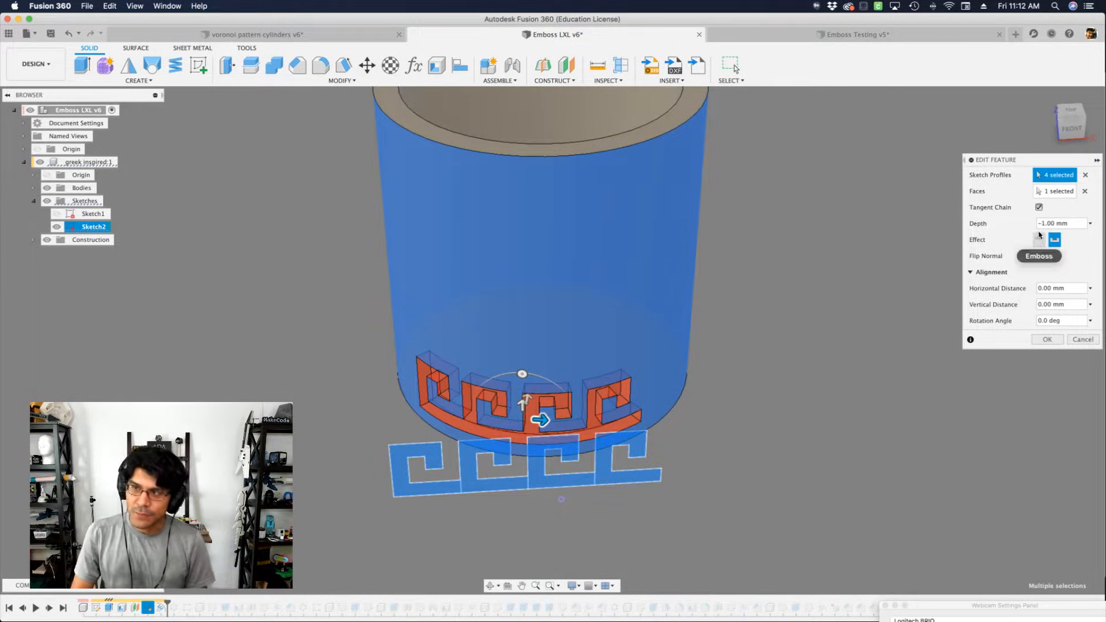
- Toggle the Greek key Effect from Emboss back to Deboss at -1 mm depth and confirm
{"action": "left_click", "coordinate": [1054, 240]}
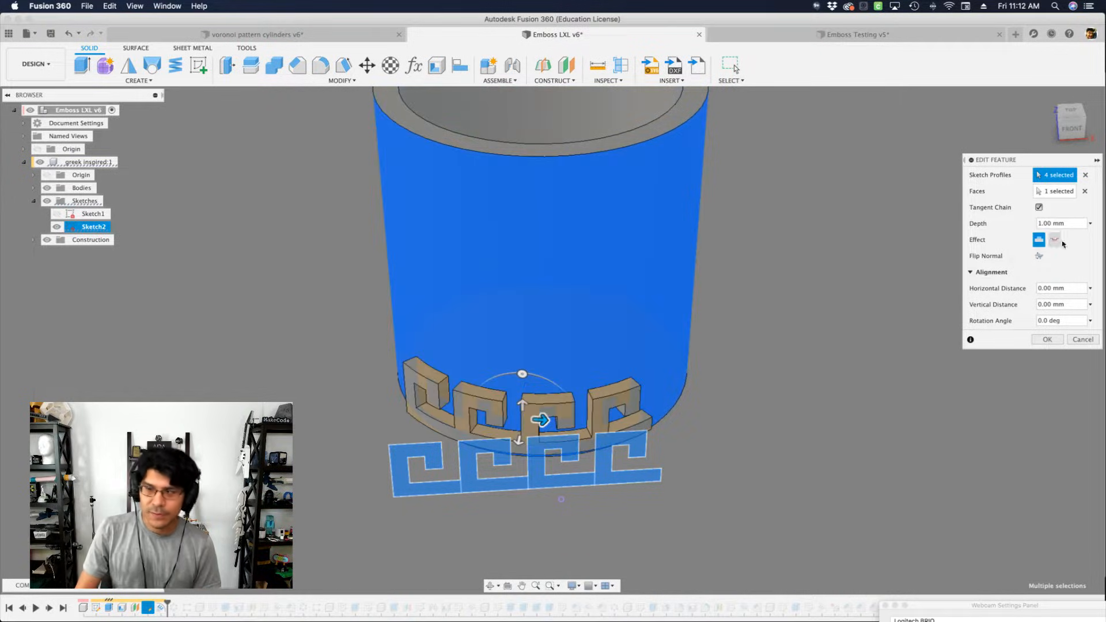
{"action": "left_click", "coordinate": [1054, 240]}
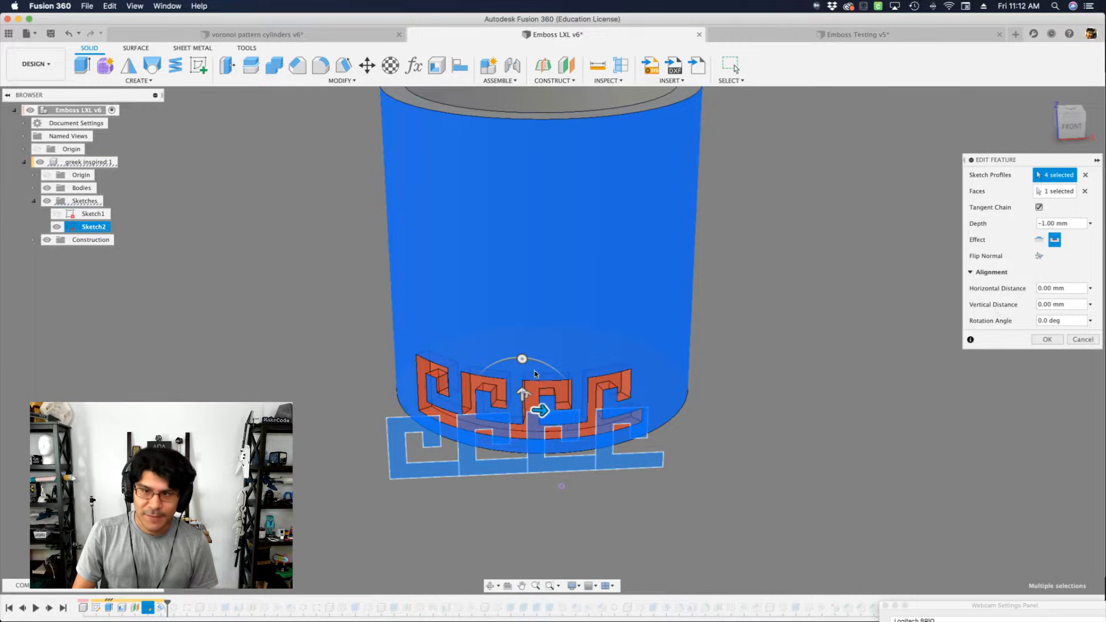
{"action": "mouse_move", "coordinate": [528, 358]}
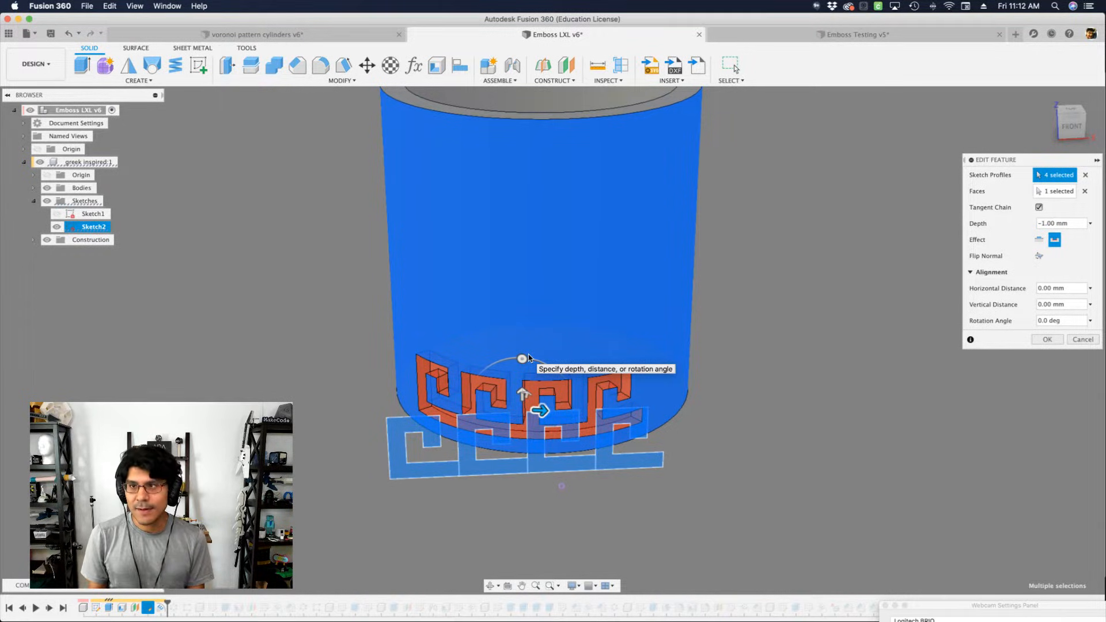
{"action": "left_click", "coordinate": [1047, 339]}
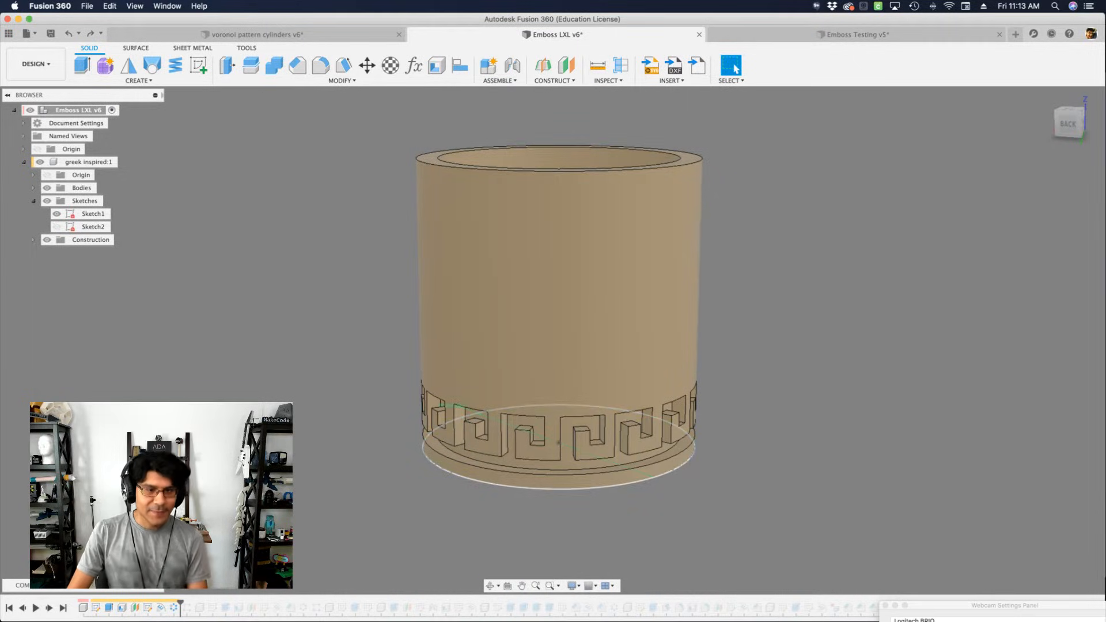
- Review the Greek key pattern feature's quantity and spacing distance
{"action": "left_click", "coordinate": [92, 214]}
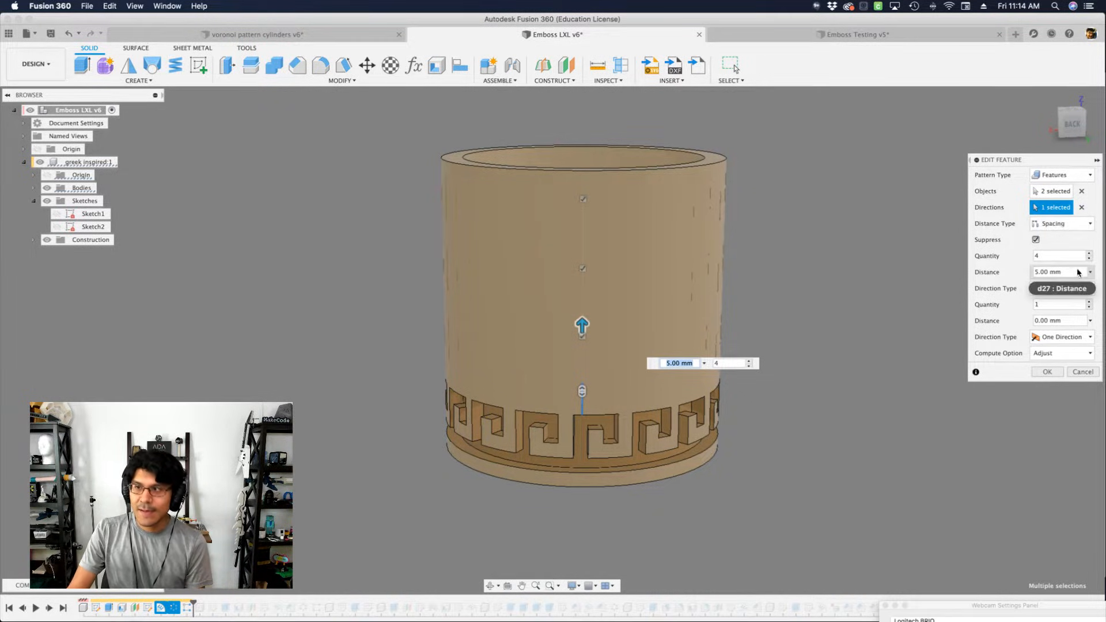
{"action": "left_click", "coordinate": [1047, 373]}
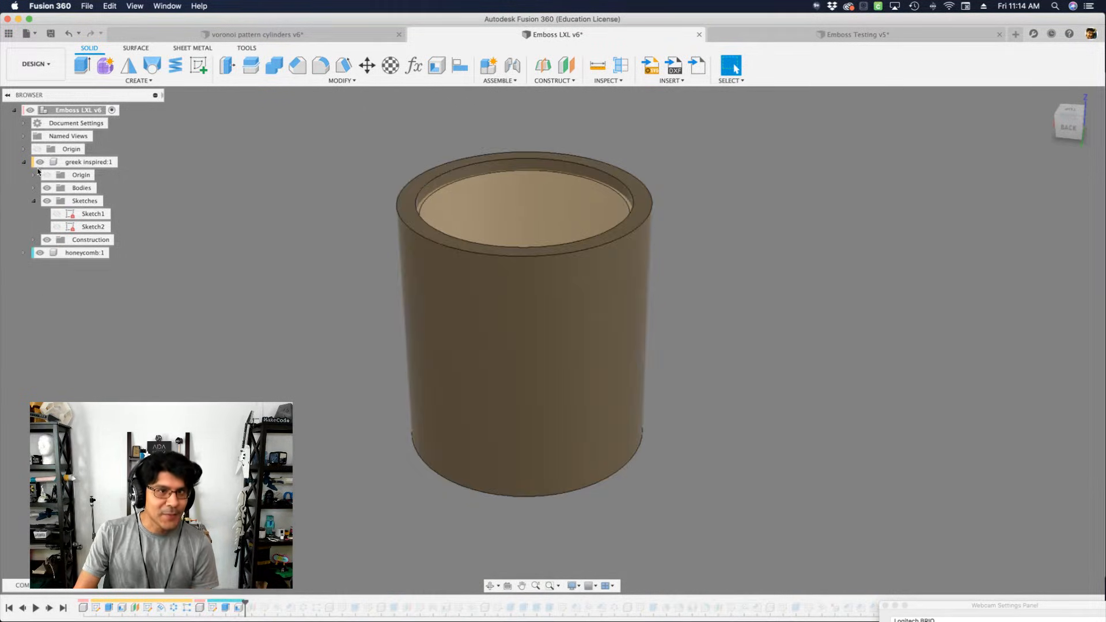
- Start a sketch and size the upper six-sided hexagon with a dimension
{"action": "left_click", "coordinate": [40, 252]}
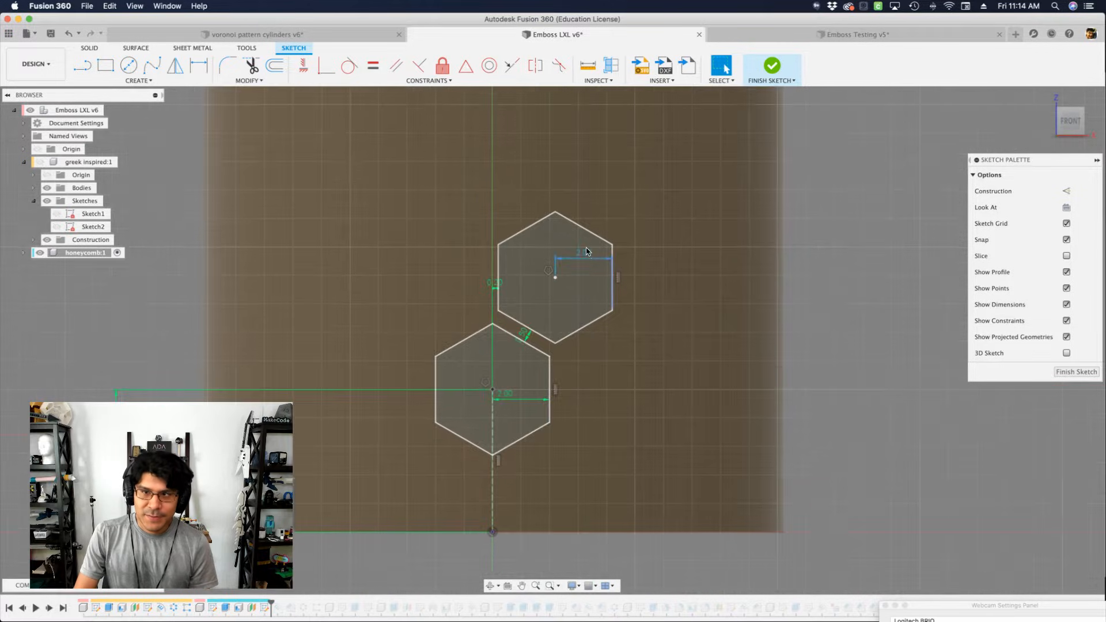
{"action": "left_click", "coordinate": [554, 312]}
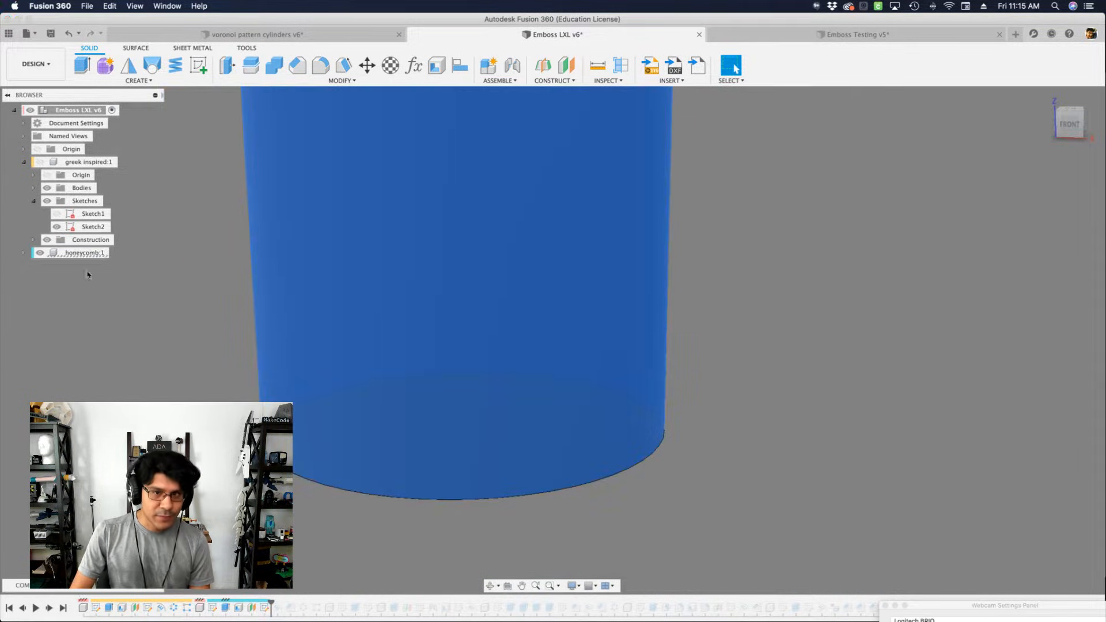
- Cut the hexagon profile into the cylinder body and chamfer the pocket edge at 0.5 mm
{"action": "left_click", "coordinate": [23, 253]}
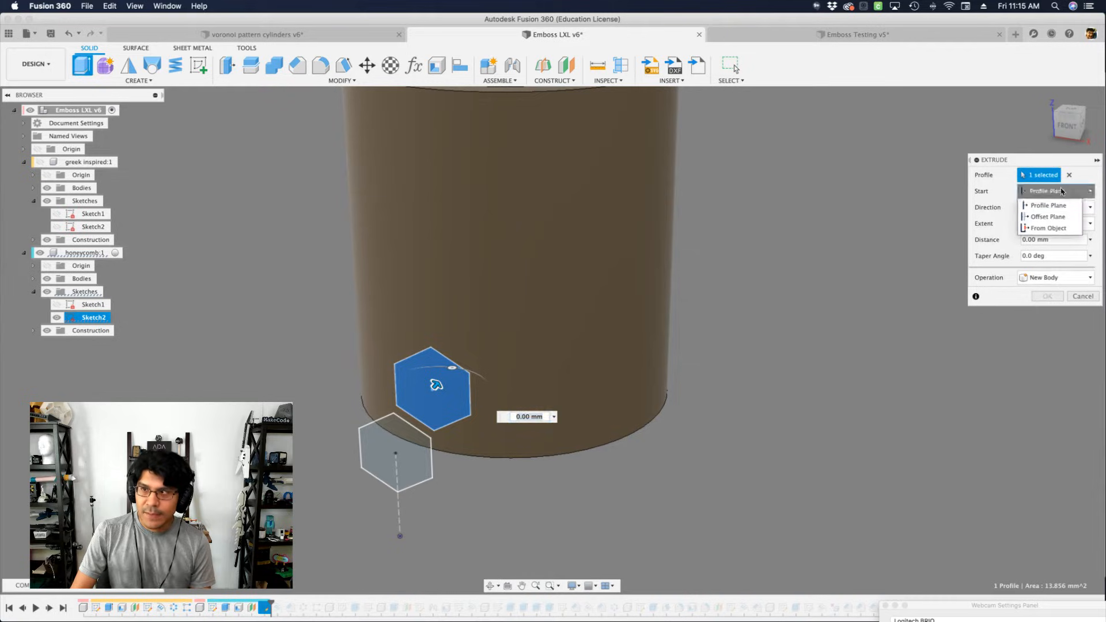
{"action": "left_click", "coordinate": [1051, 228]}
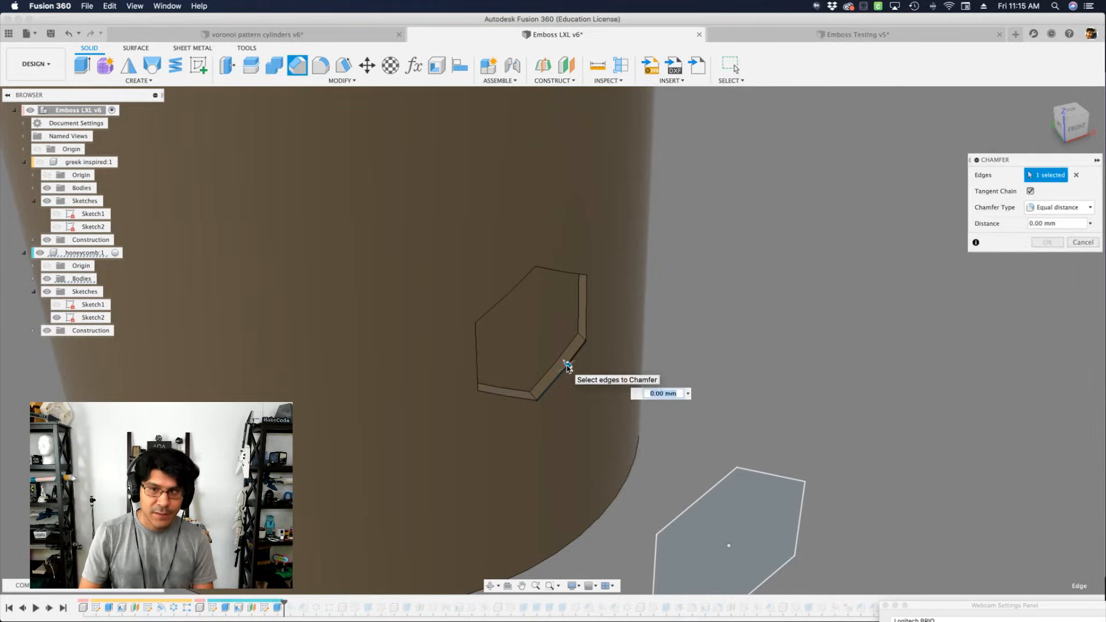
{"action": "type", "text": "0.5"}
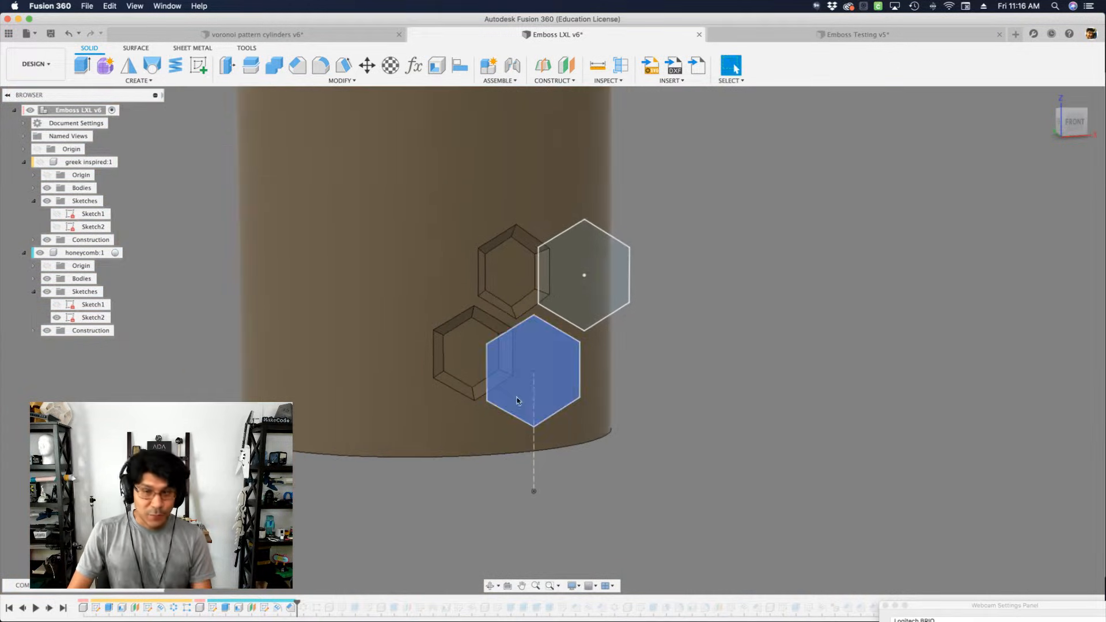
- Select the lower hexagon profile before switching to the voronoi component
{"action": "left_click", "coordinate": [50, 356]}
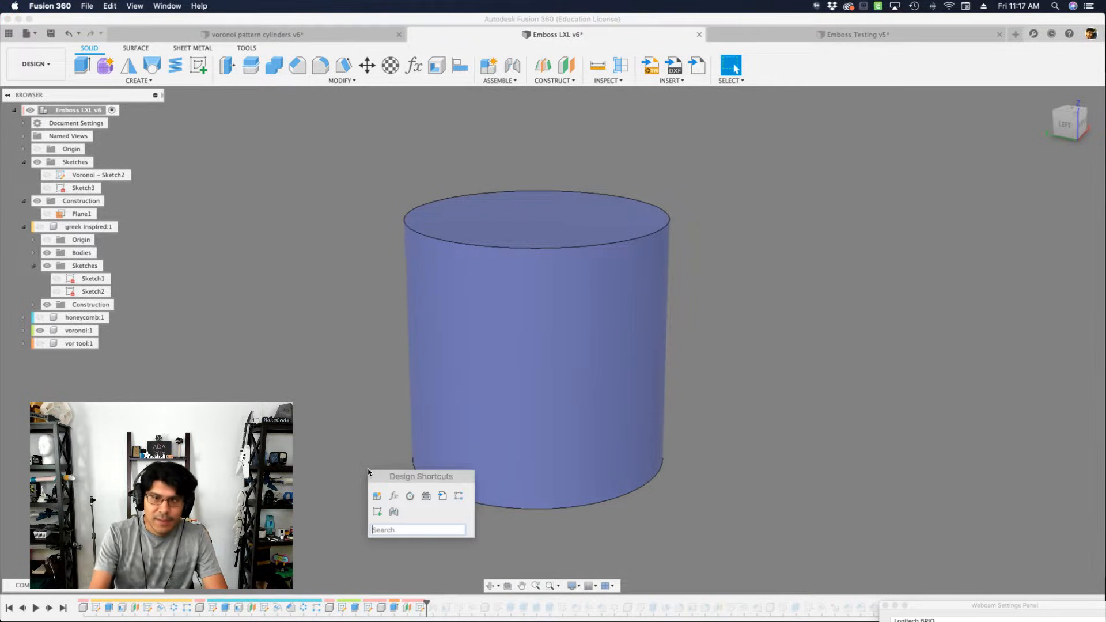
- Search 'voro' in Design Shortcuts and launch the Voronoi Sketch Generator
{"action": "type", "text": "voro"}
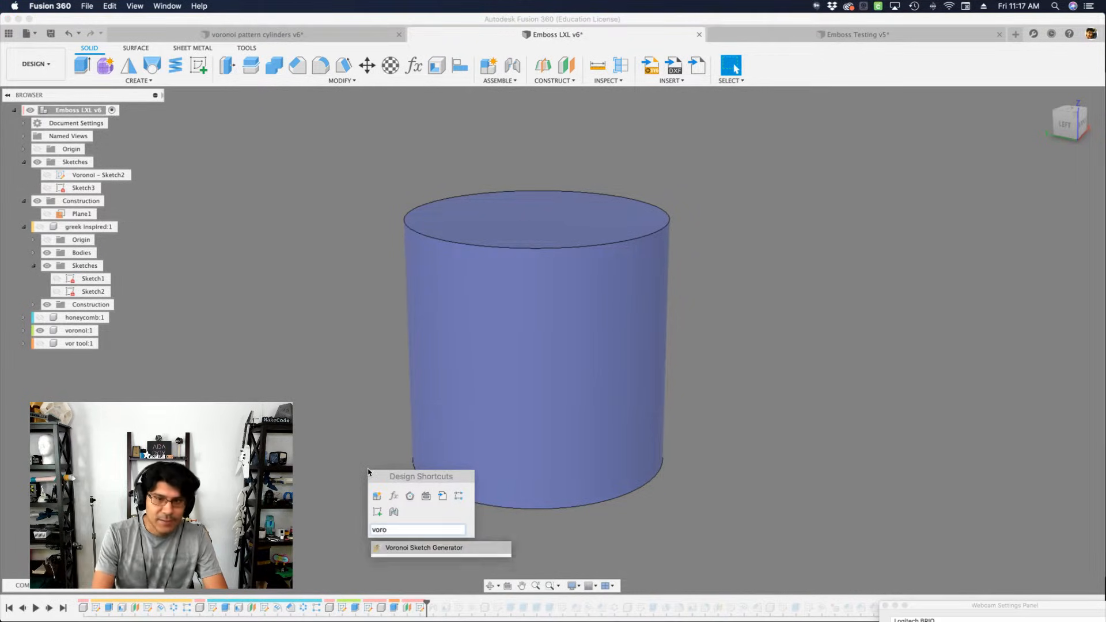
{"action": "left_click", "coordinate": [423, 548]}
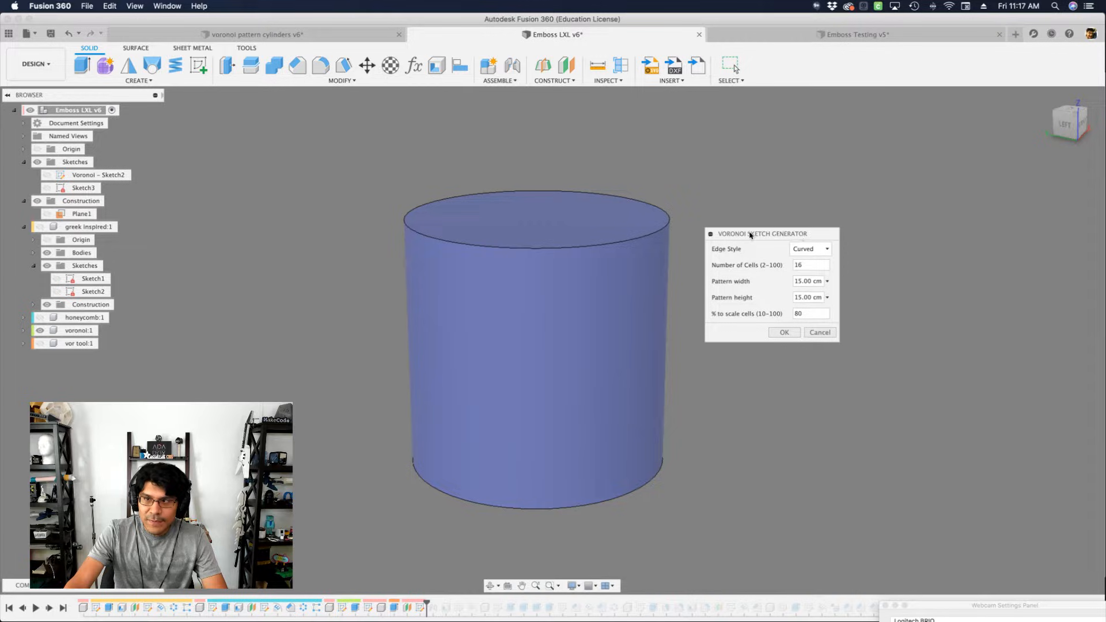
{"action": "mouse_move", "coordinate": [760, 239]}
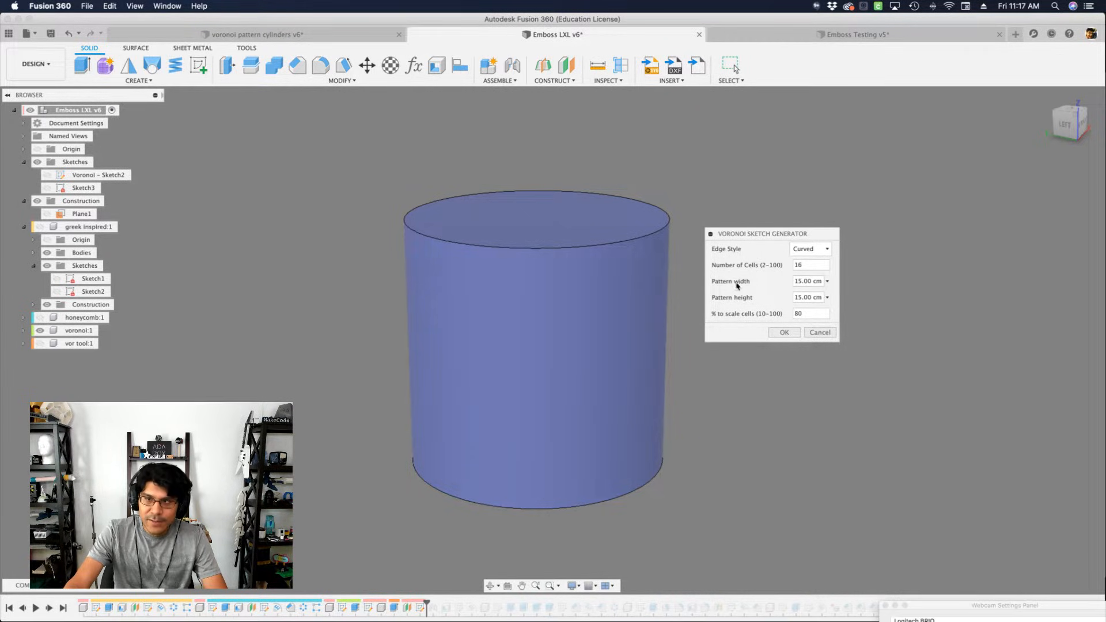
{"action": "mouse_move", "coordinate": [716, 316]}
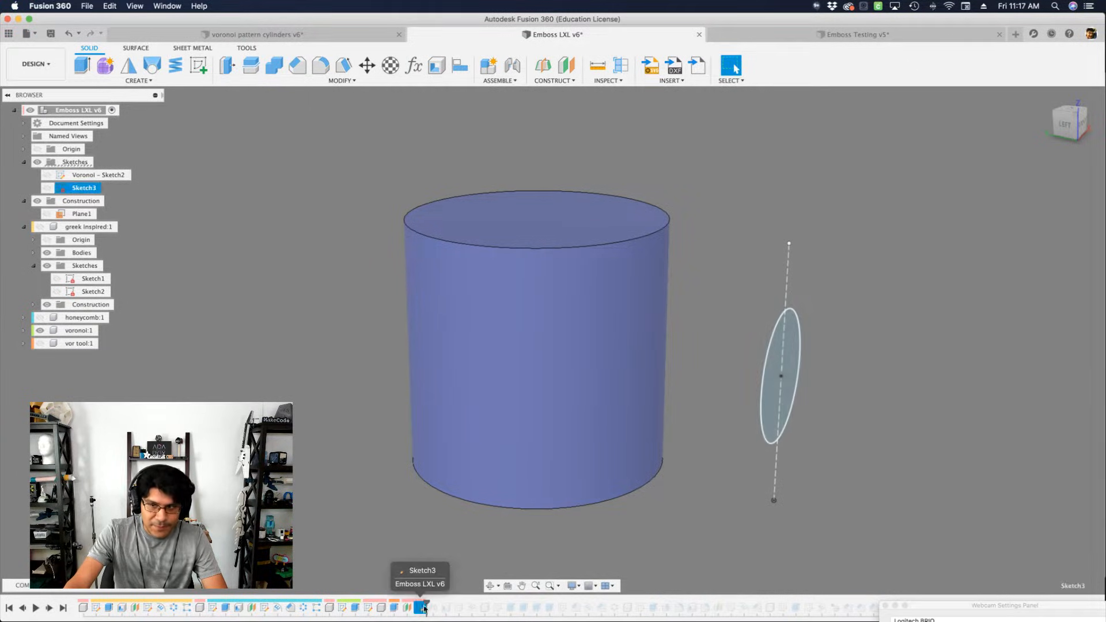
{"action": "mouse_move", "coordinate": [460, 608]}
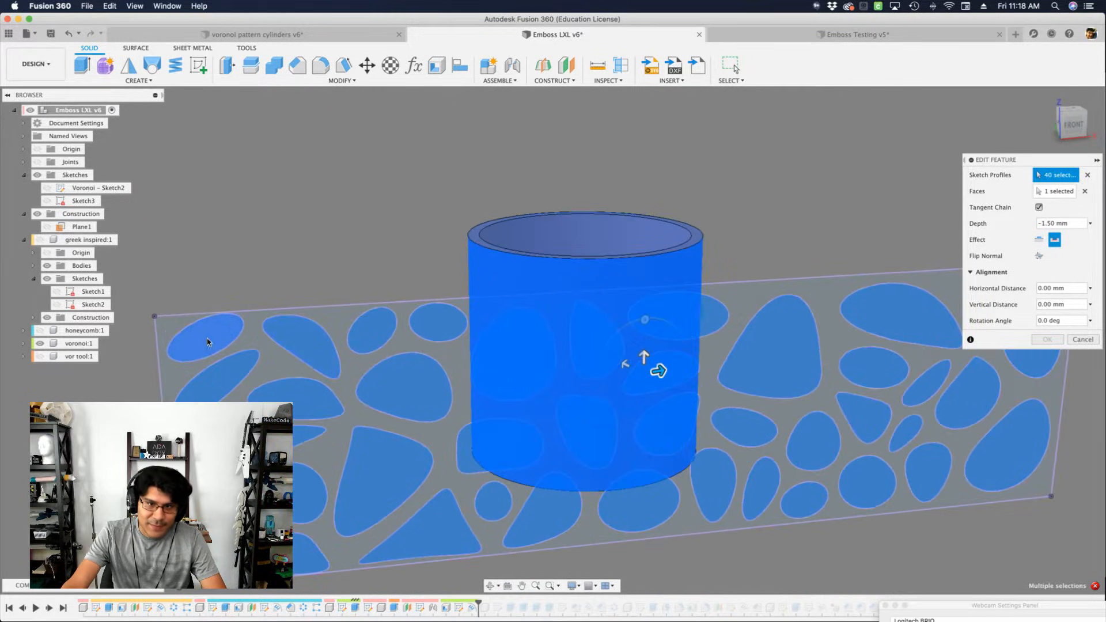
- Add the remaining voronoi cell profiles to the through-cut Emboss selection
{"action": "left_click", "coordinate": [205, 339]}
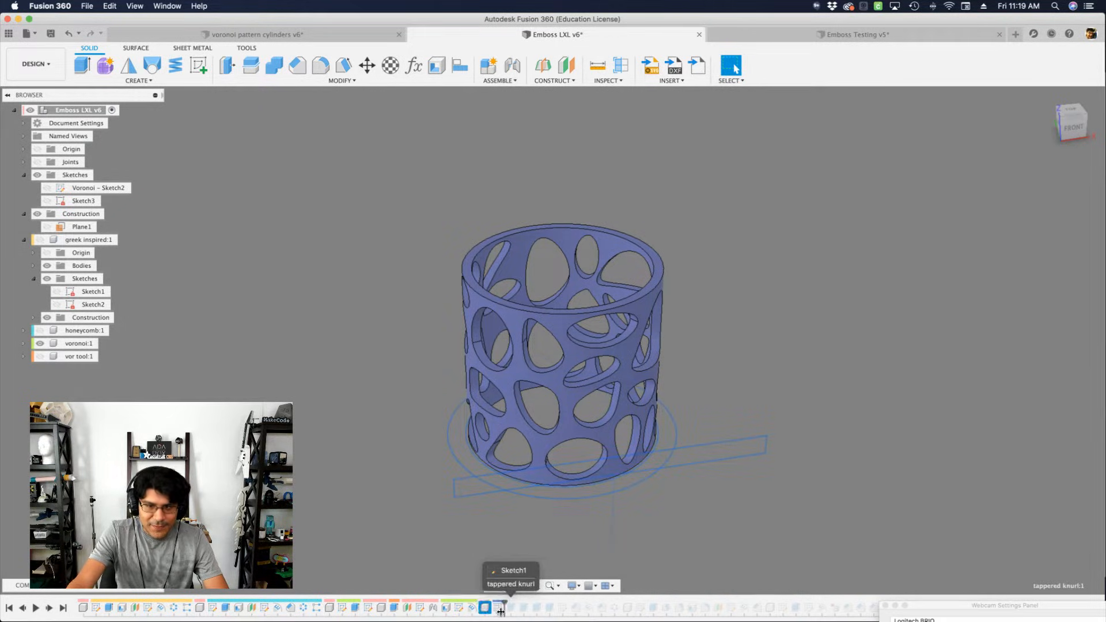
- Roll the timeline to the tapered knurl component and change its extrude Taper Angle
{"action": "left_click", "coordinate": [485, 608]}
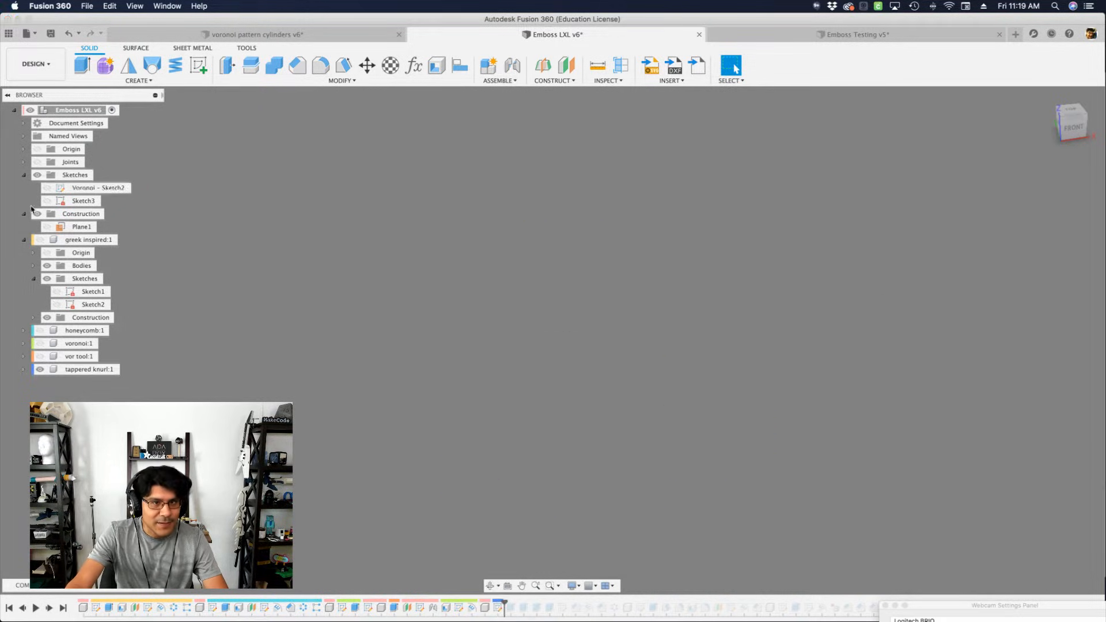
{"action": "left_click", "coordinate": [23, 174]}
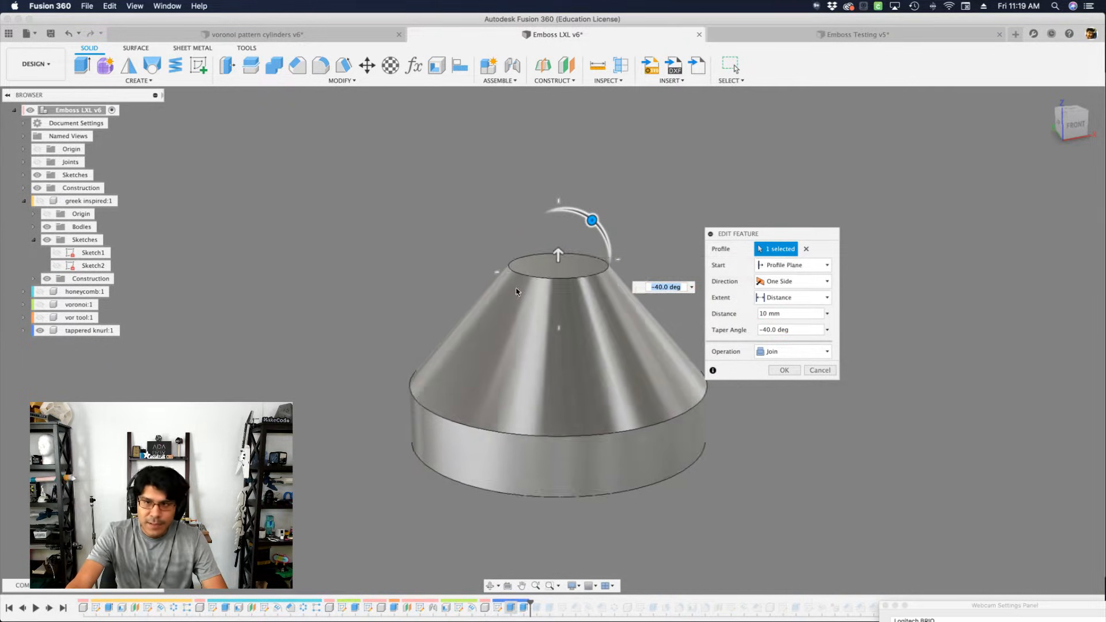
{"action": "left_click", "coordinate": [819, 369]}
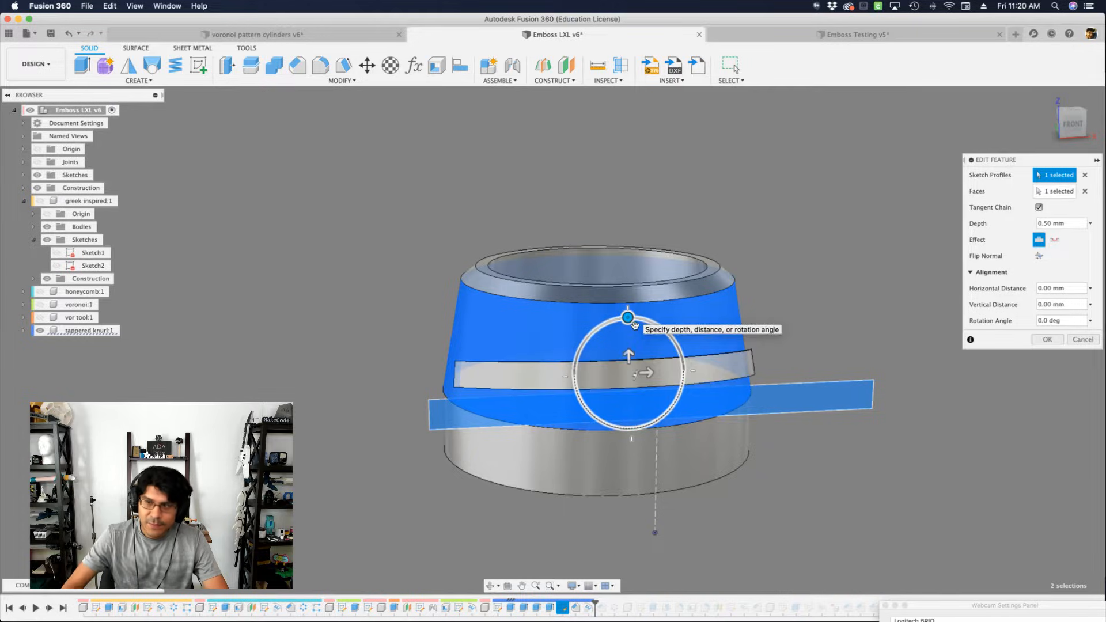
- Confirm the 0.50 mm raised strip emboss on the tapered face and inspect it from above
{"action": "left_click", "coordinate": [1047, 339]}
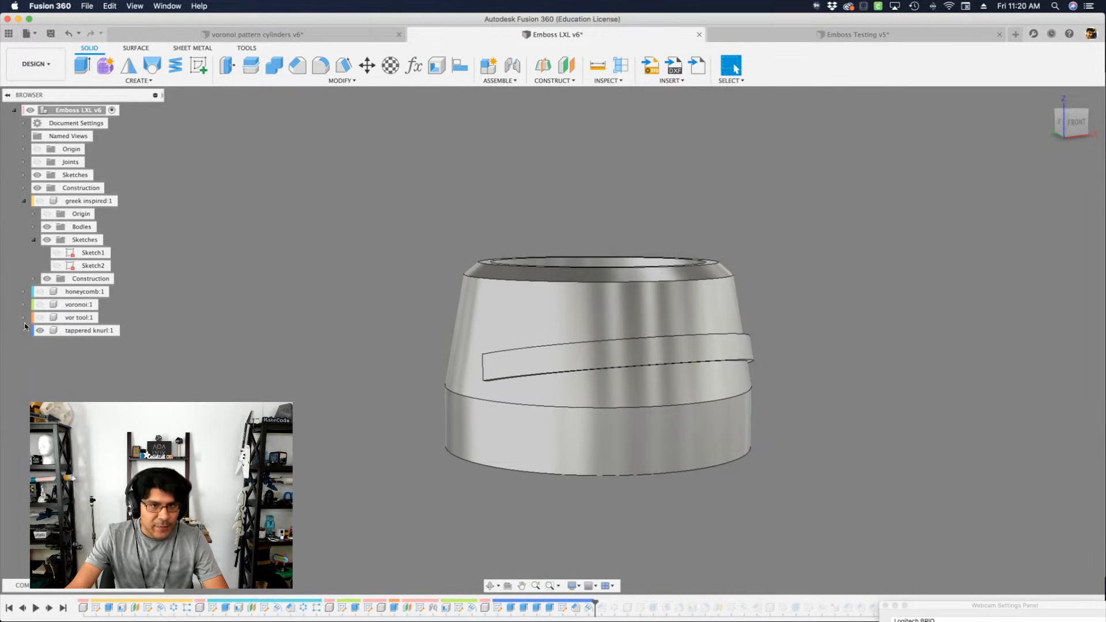
{"action": "left_click", "coordinate": [23, 331]}
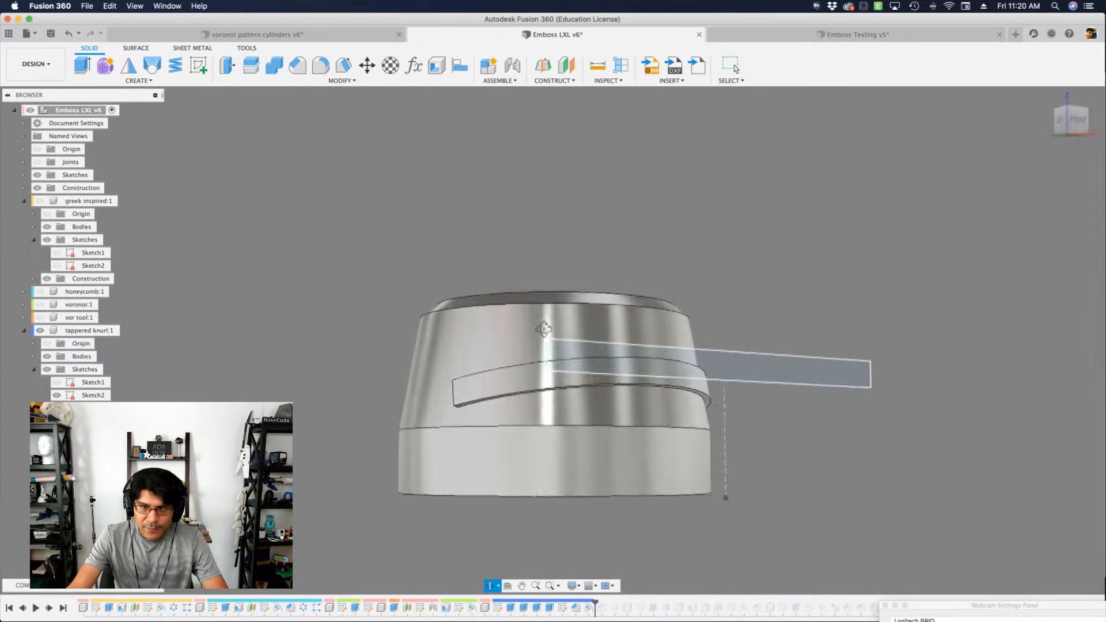
{"action": "left_click_drag", "start_coordinate": [543, 329], "coordinate": [466, 343]}
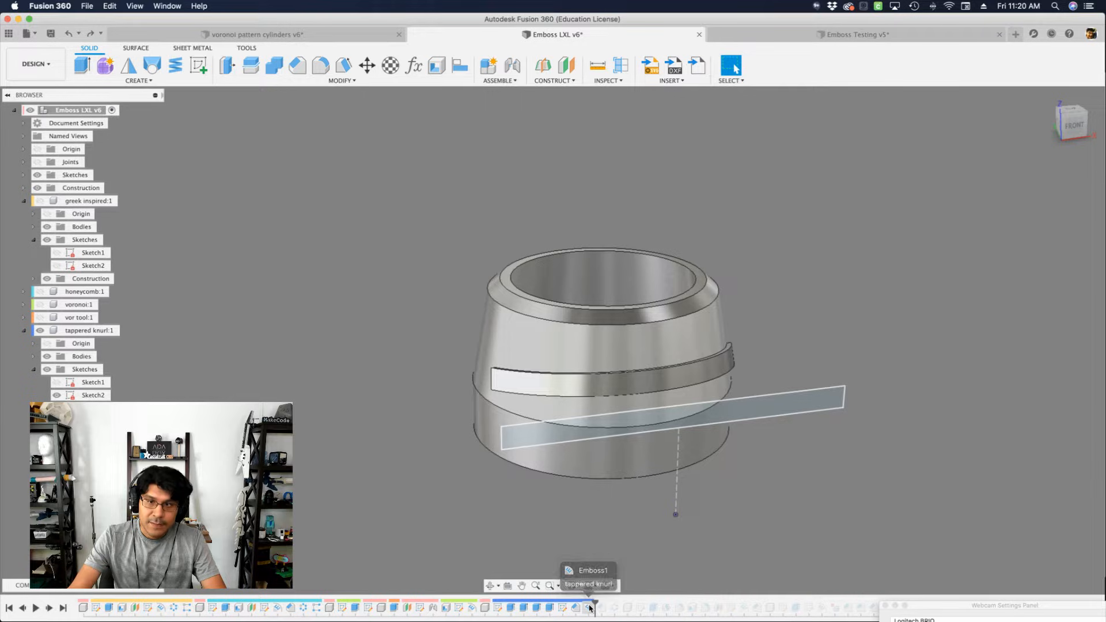
- Edit Emboss1 to tilt the strip with a -30 deg Rotation Angle and confirm
{"action": "double_click", "coordinate": [589, 571]}
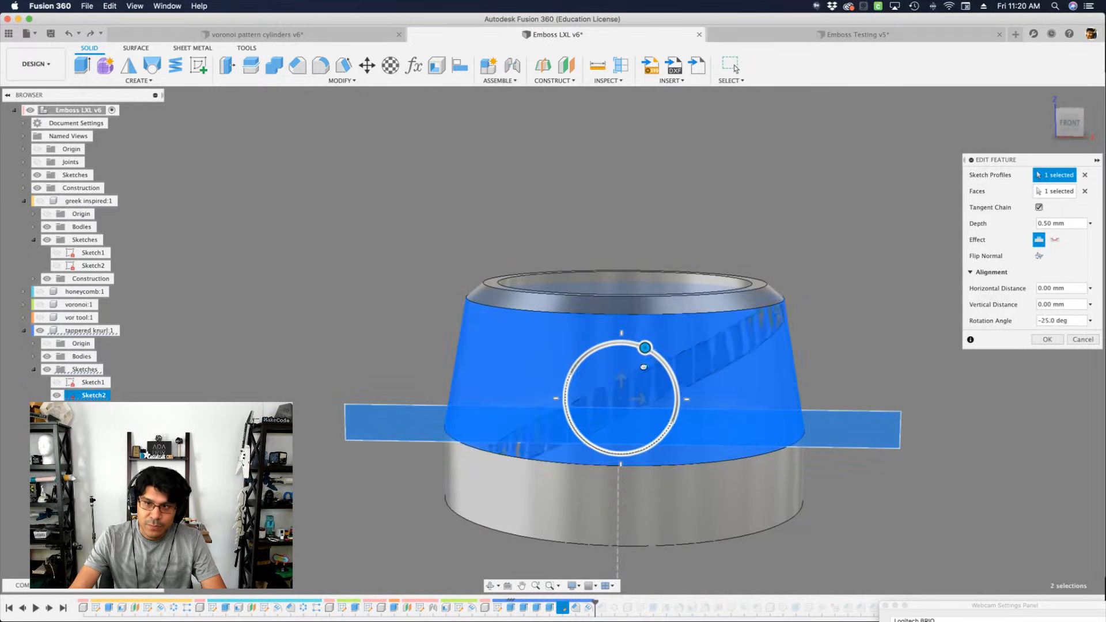
{"action": "left_click_drag", "start_coordinate": [644, 347], "coordinate": [649, 351]}
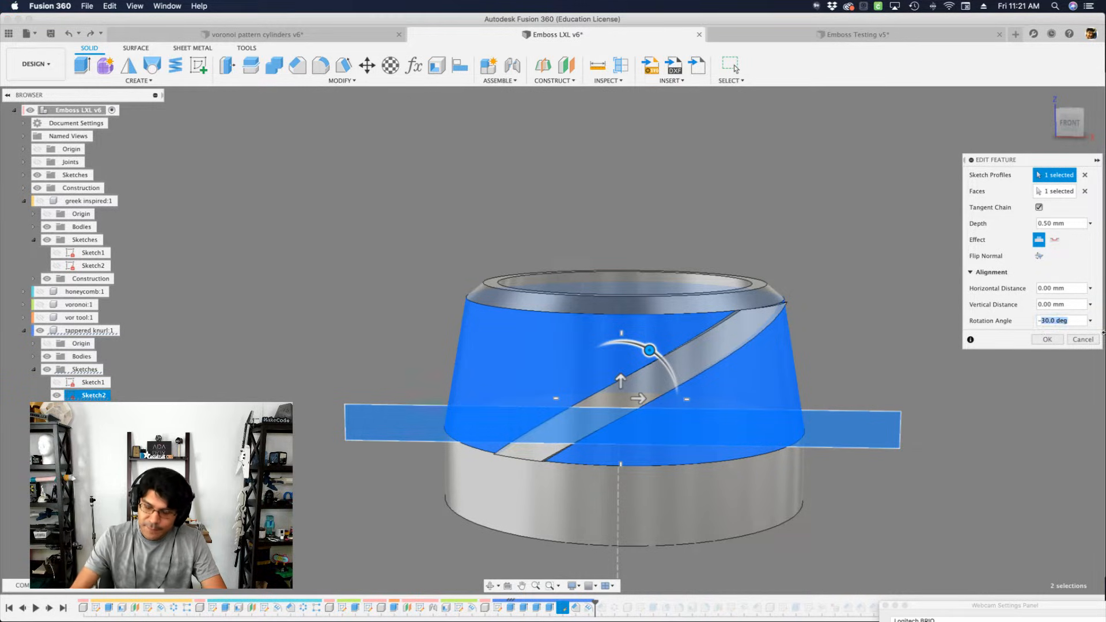
{"action": "left_click", "coordinate": [1047, 339]}
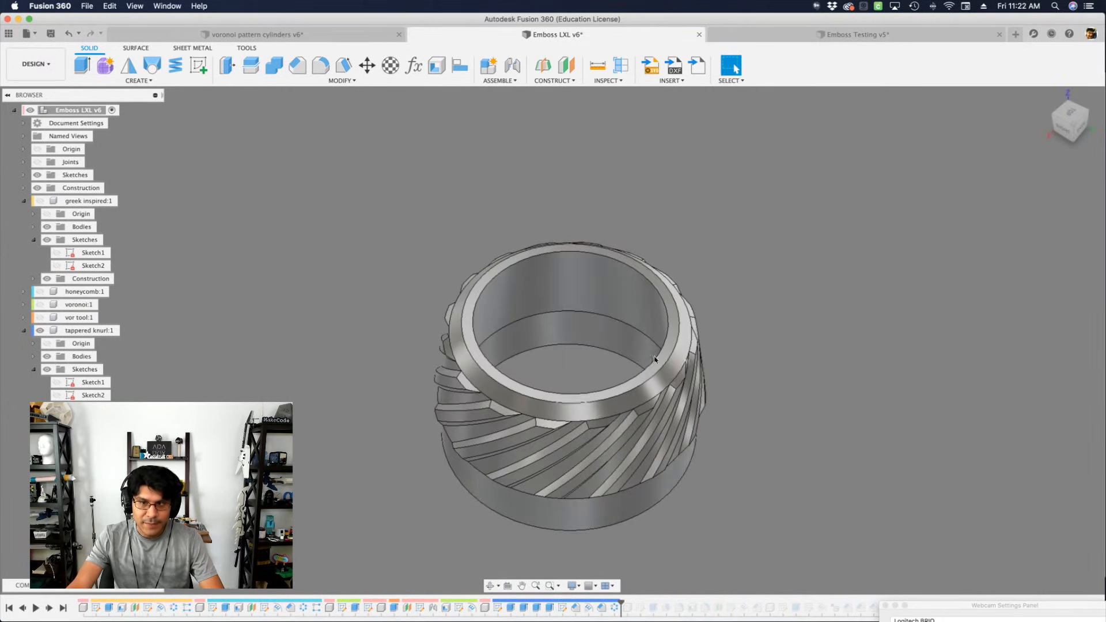
- Drag the timeline marker forward to reveal the panel decals component and its slotted plate sketch
{"action": "left_click_drag", "start_coordinate": [654, 360], "coordinate": [612, 405]}
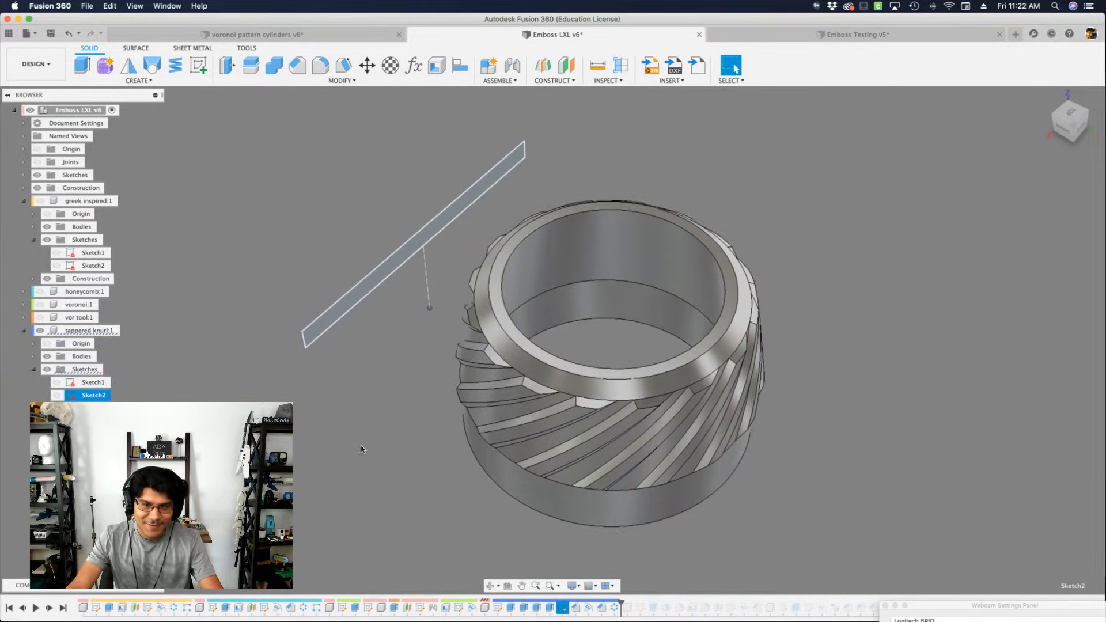
{"action": "left_click", "coordinate": [1071, 121]}
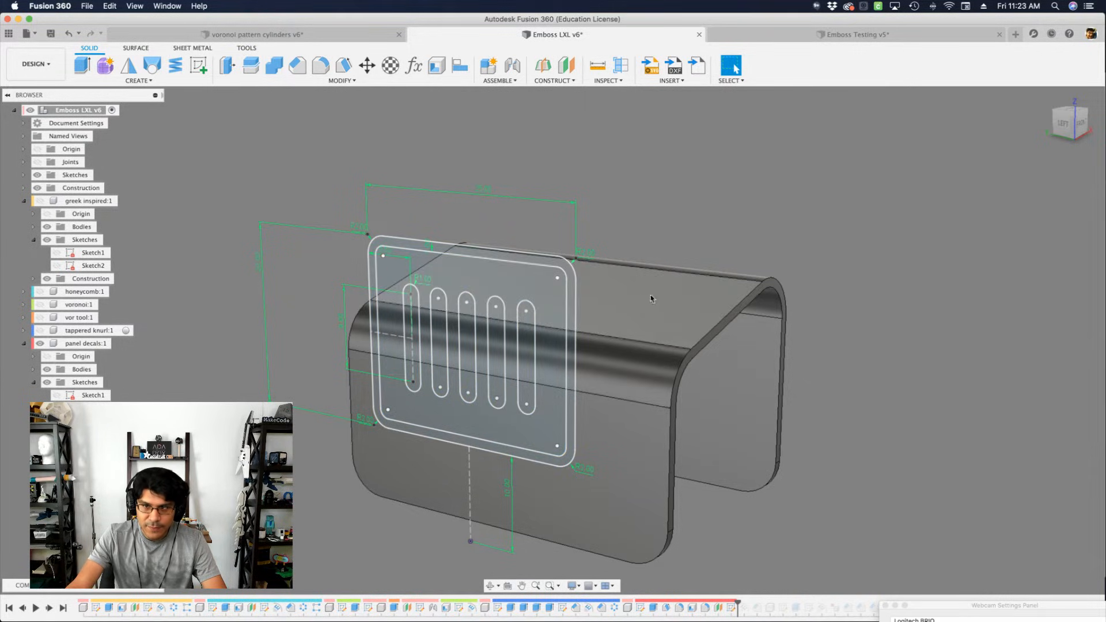
{"action": "mouse_move", "coordinate": [740, 607]}
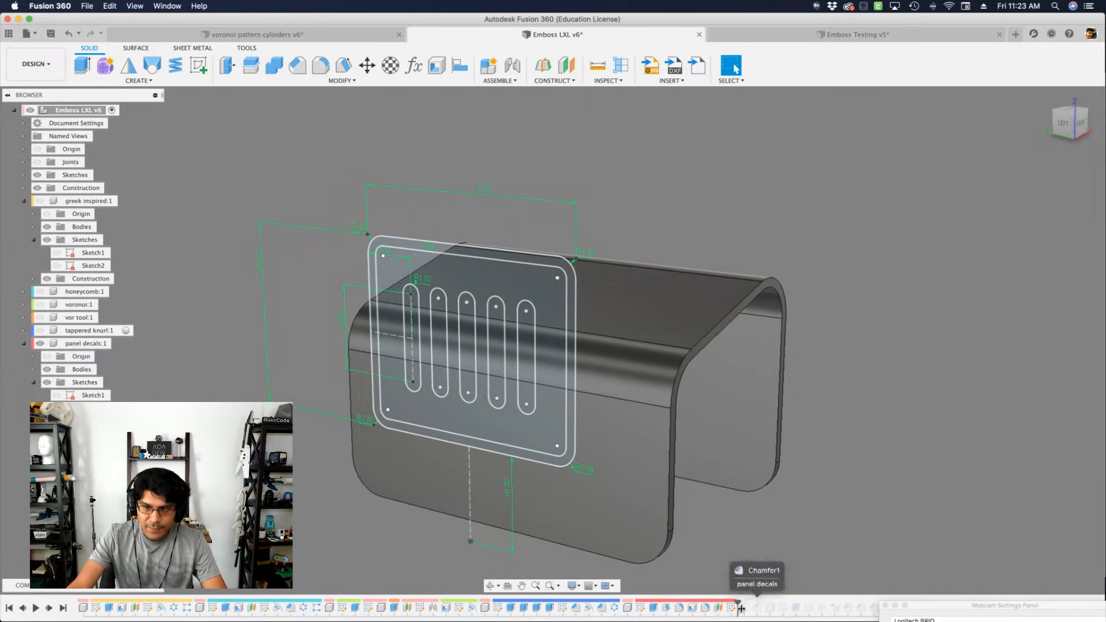
- Roll the history forward to the panel's chamfer and orbit around the debossed bent panel
{"action": "left_click", "coordinate": [738, 608]}
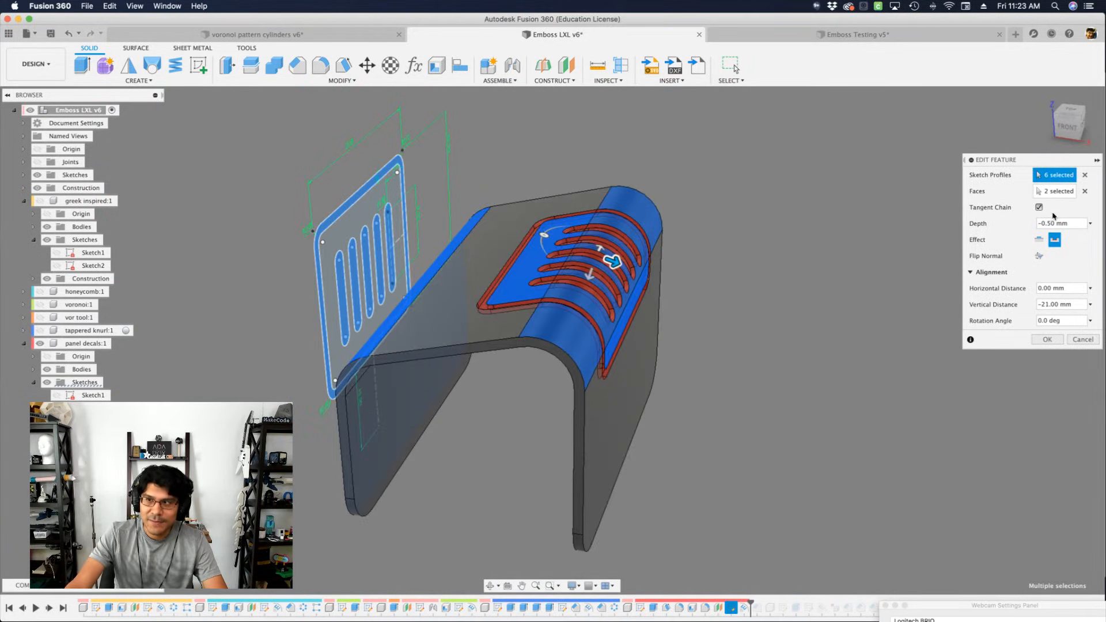
{"action": "mouse_move", "coordinate": [1039, 206]}
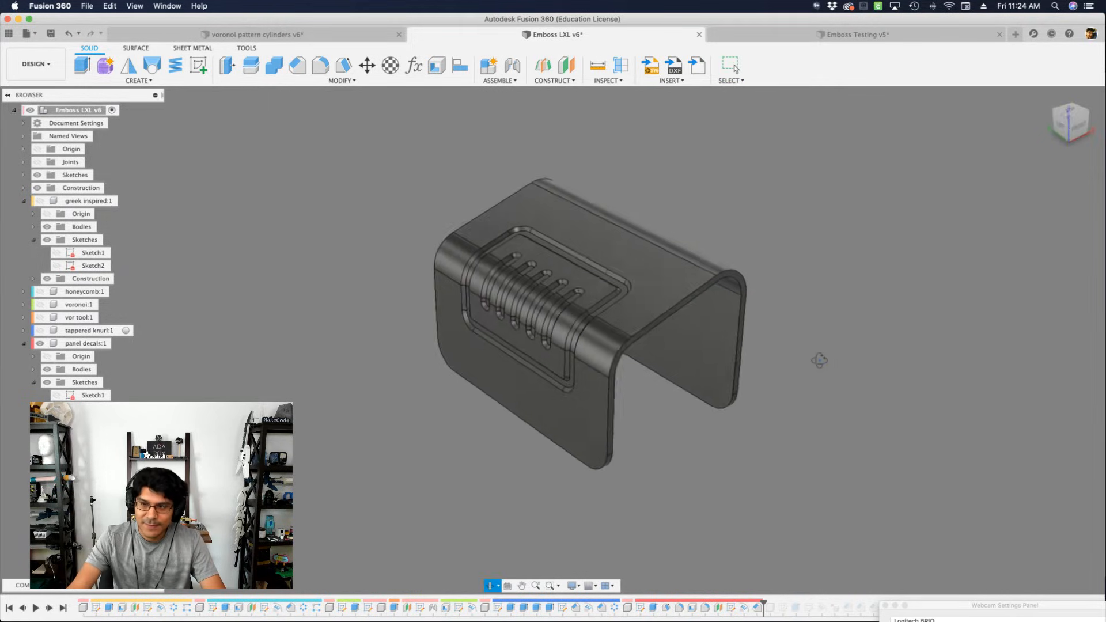
{"action": "left_click_drag", "start_coordinate": [818, 360], "coordinate": [790, 329]}
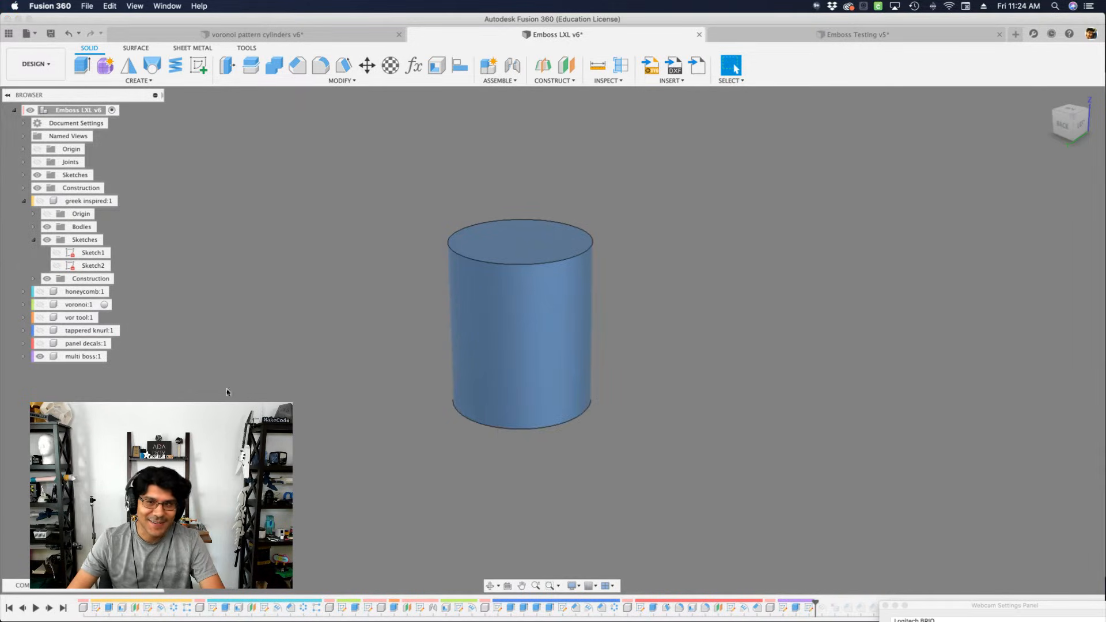
{"action": "mouse_move", "coordinate": [608, 422]}
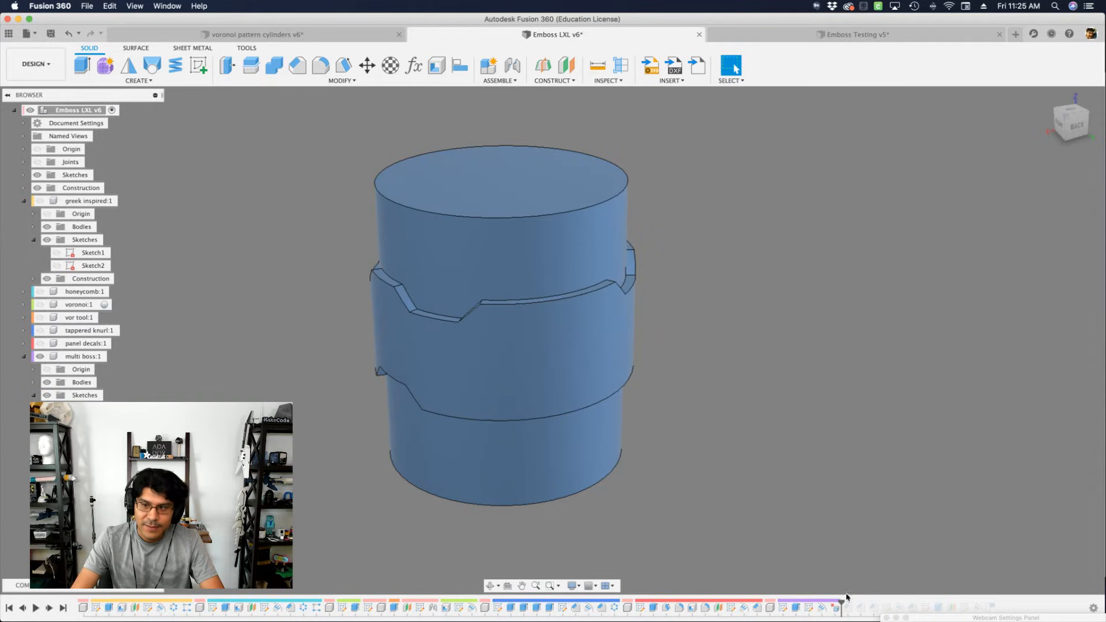
{"action": "mouse_move", "coordinate": [825, 607]}
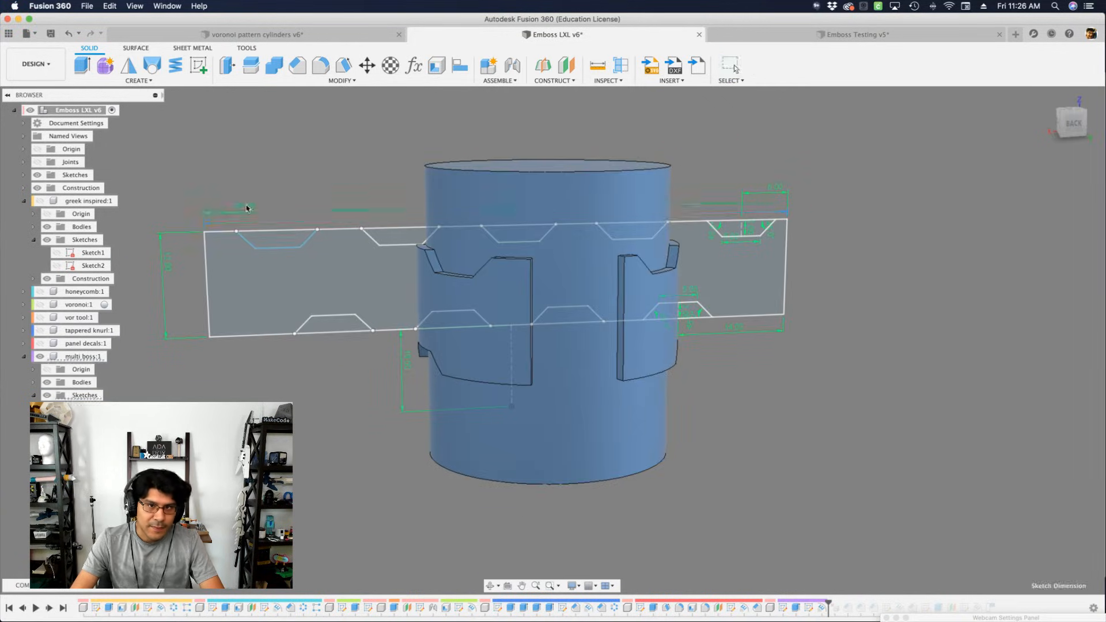
- Change the band sketch's length dimension to 78 and review the resulting Emboss warning details
{"action": "left_click", "coordinate": [246, 207]}
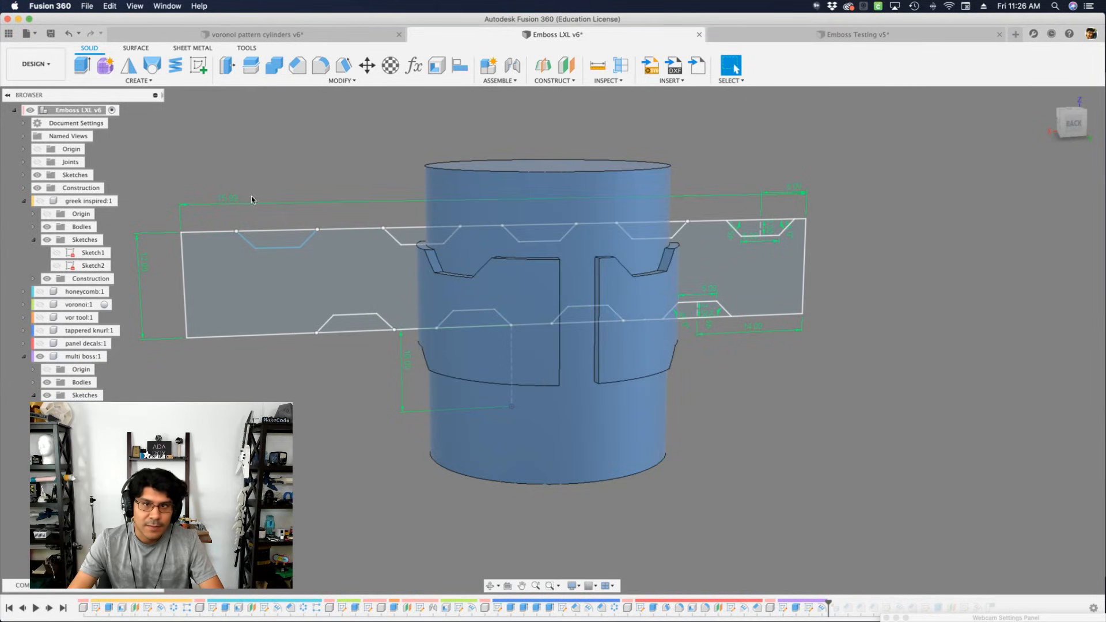
{"action": "type", "text": "78"}
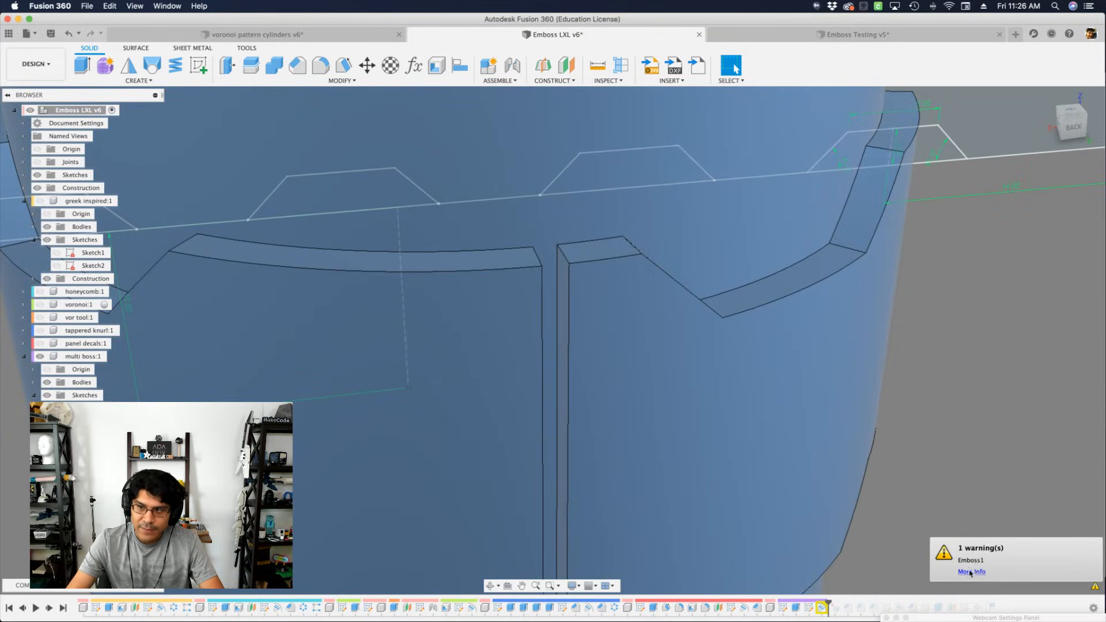
{"action": "left_click", "coordinate": [971, 571]}
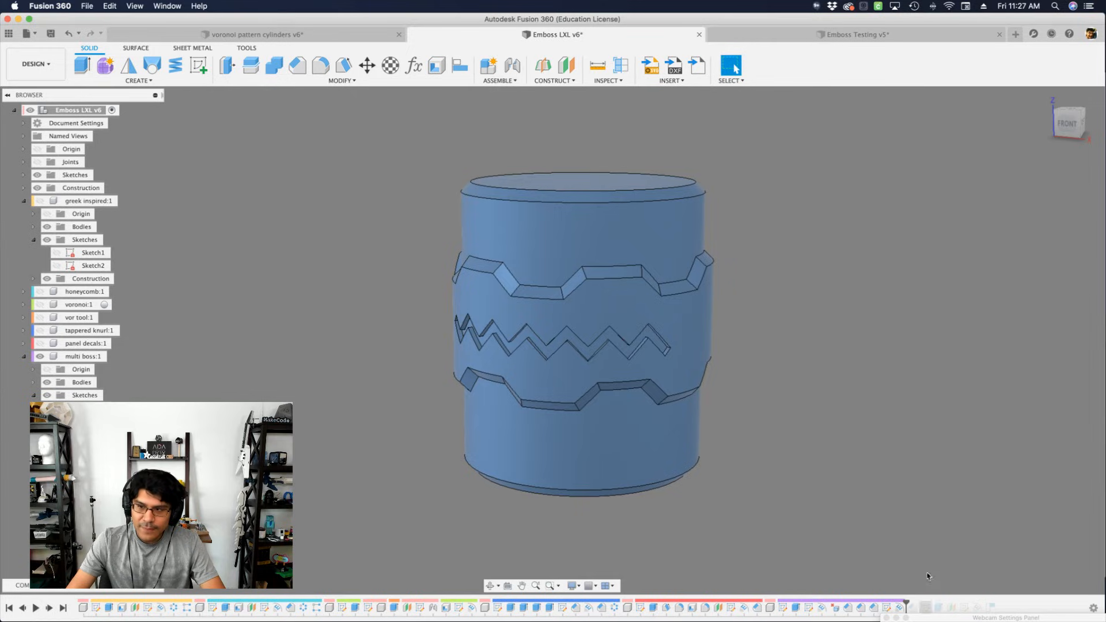
{"action": "mouse_move", "coordinate": [877, 460]}
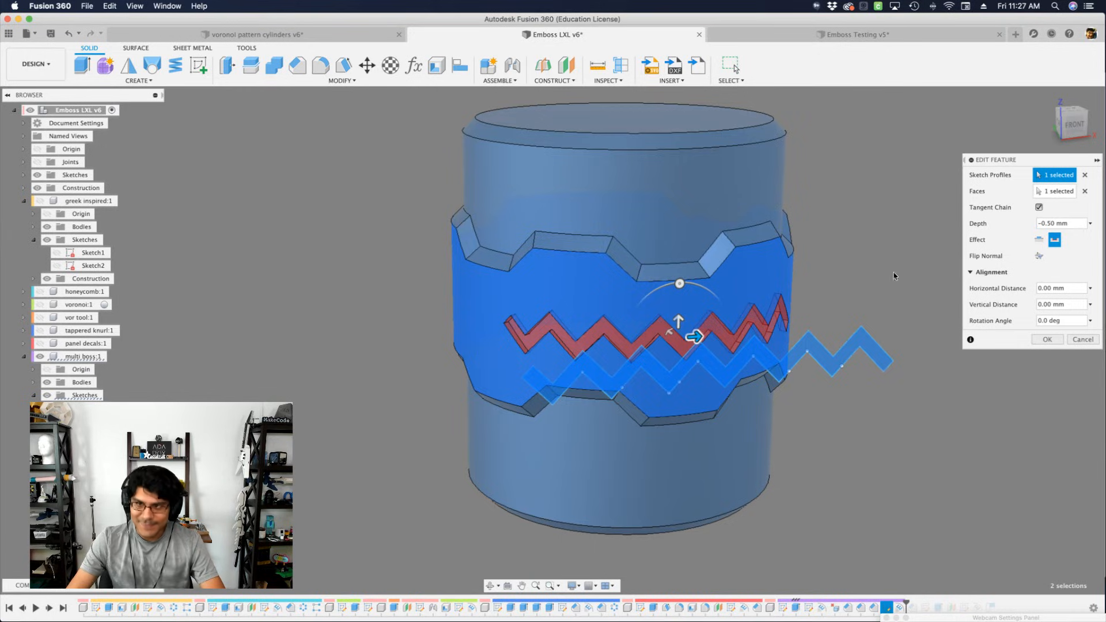
- Reposition the zigzag sketch on the band and finish editing it
{"action": "left_click", "coordinate": [1047, 339]}
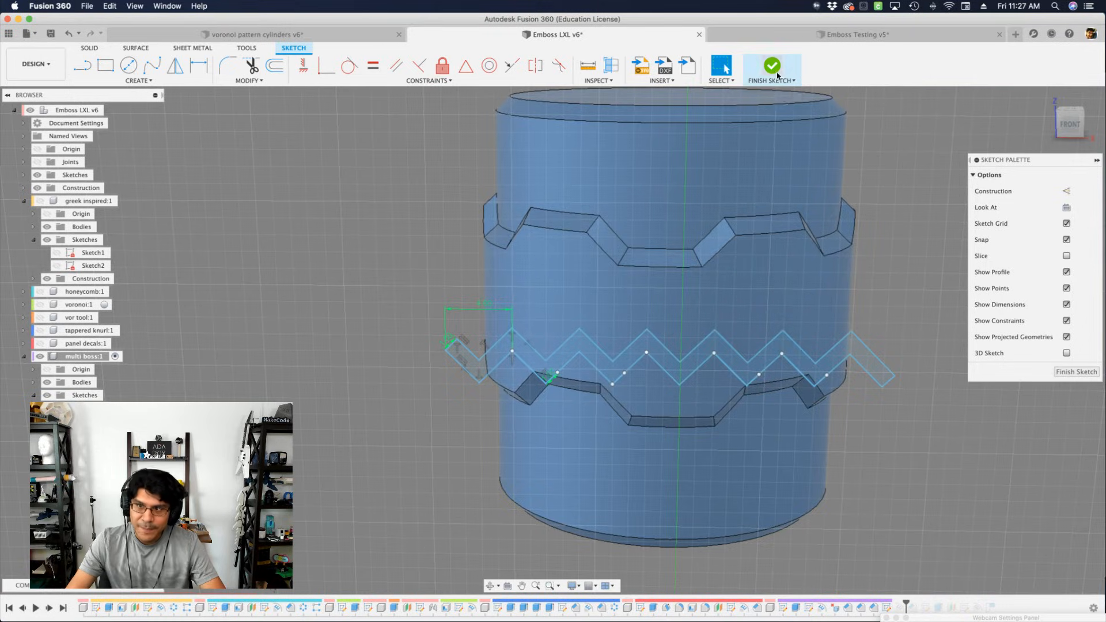
{"action": "left_click", "coordinate": [771, 67]}
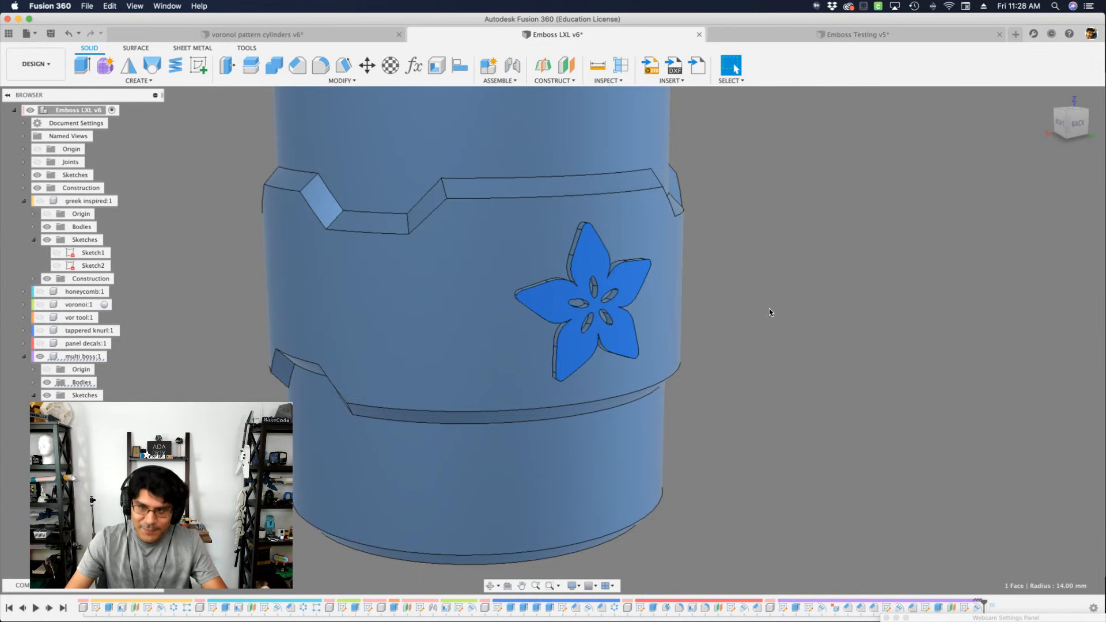
{"action": "mouse_move", "coordinate": [1039, 585]}
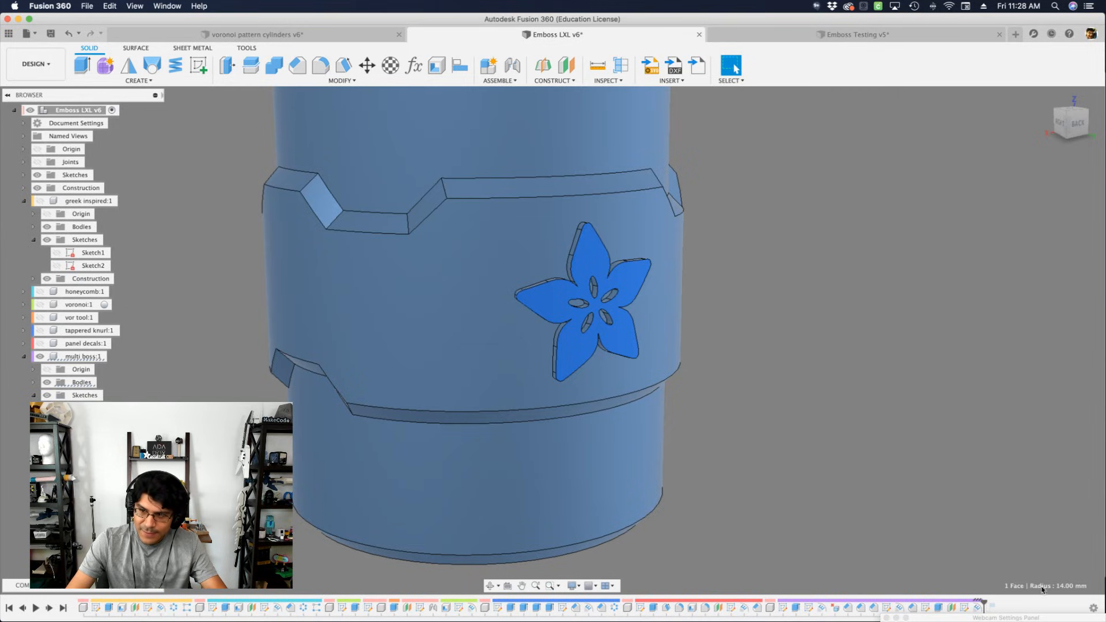
{"action": "mouse_move", "coordinate": [1056, 592]}
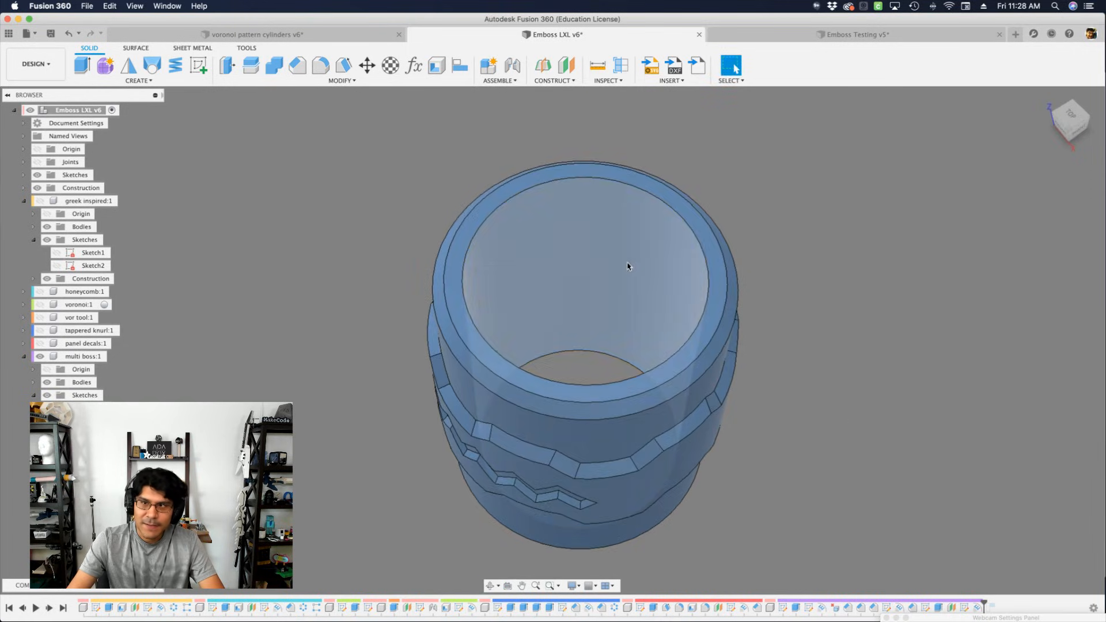
- Select the cylinder's top face for the Shell to open it into a hollow sleeve
{"action": "left_click", "coordinate": [599, 247]}
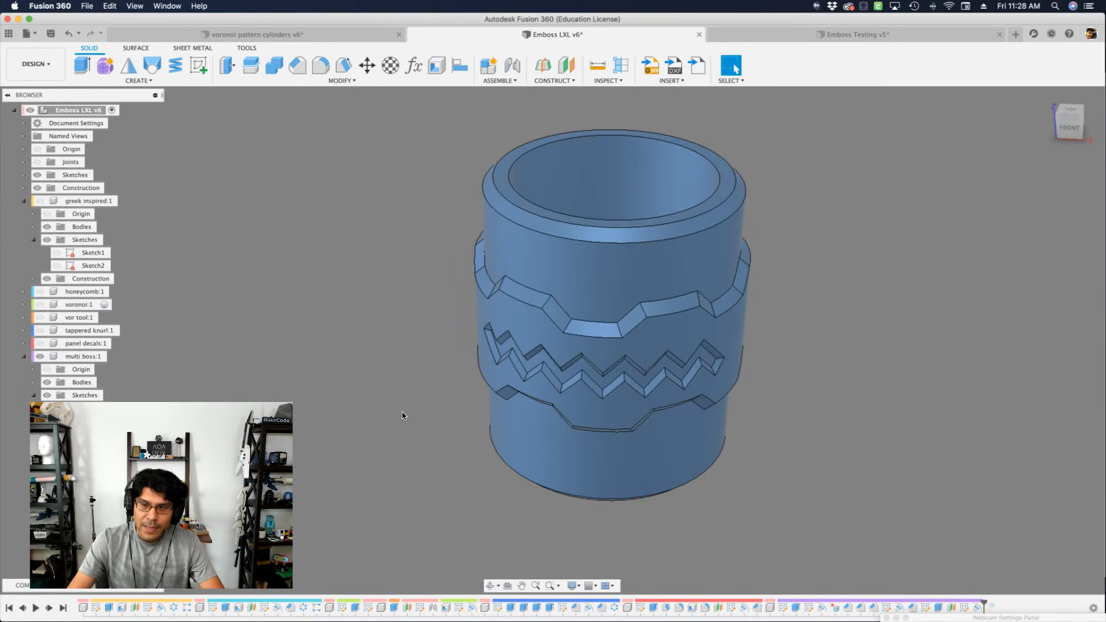
{"action": "mouse_move", "coordinate": [443, 476]}
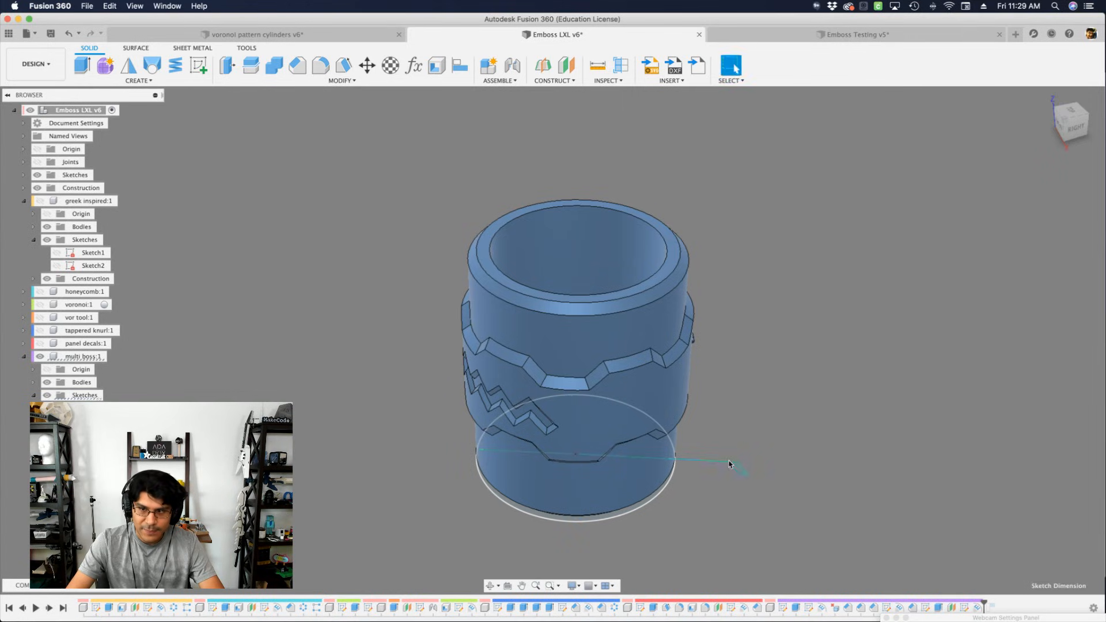
{"action": "left_click", "coordinate": [731, 462]}
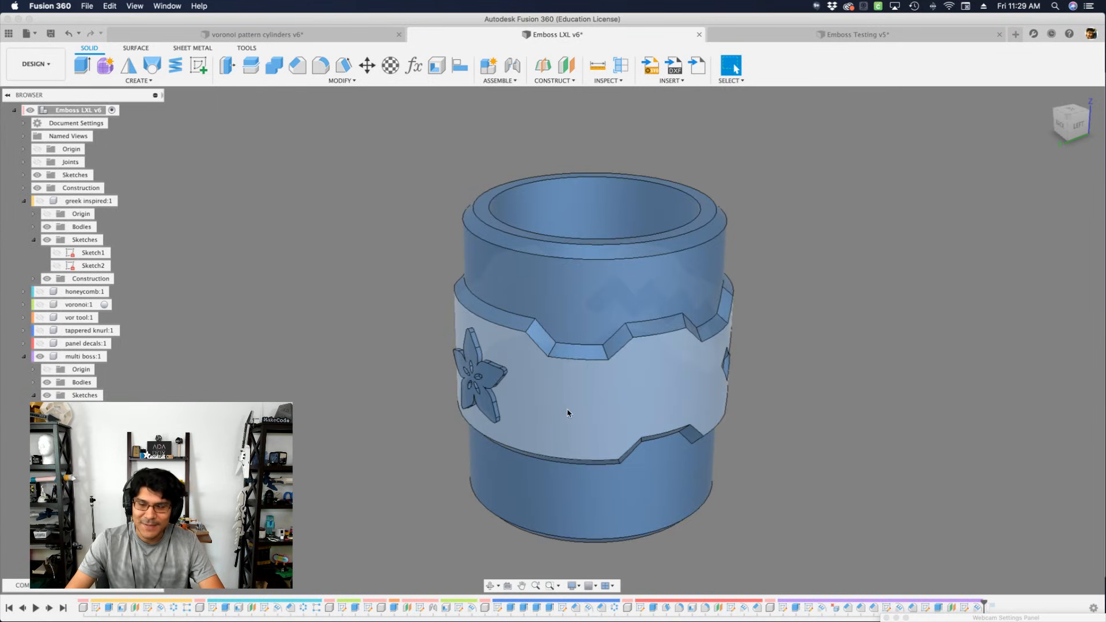
{"action": "left_click", "coordinate": [46, 344]}
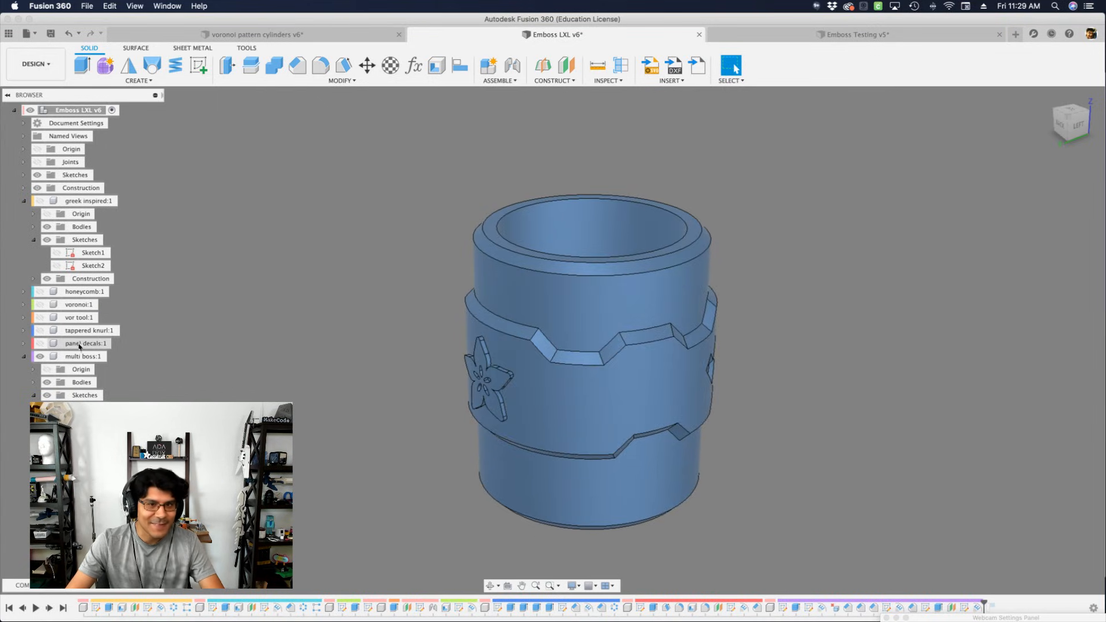